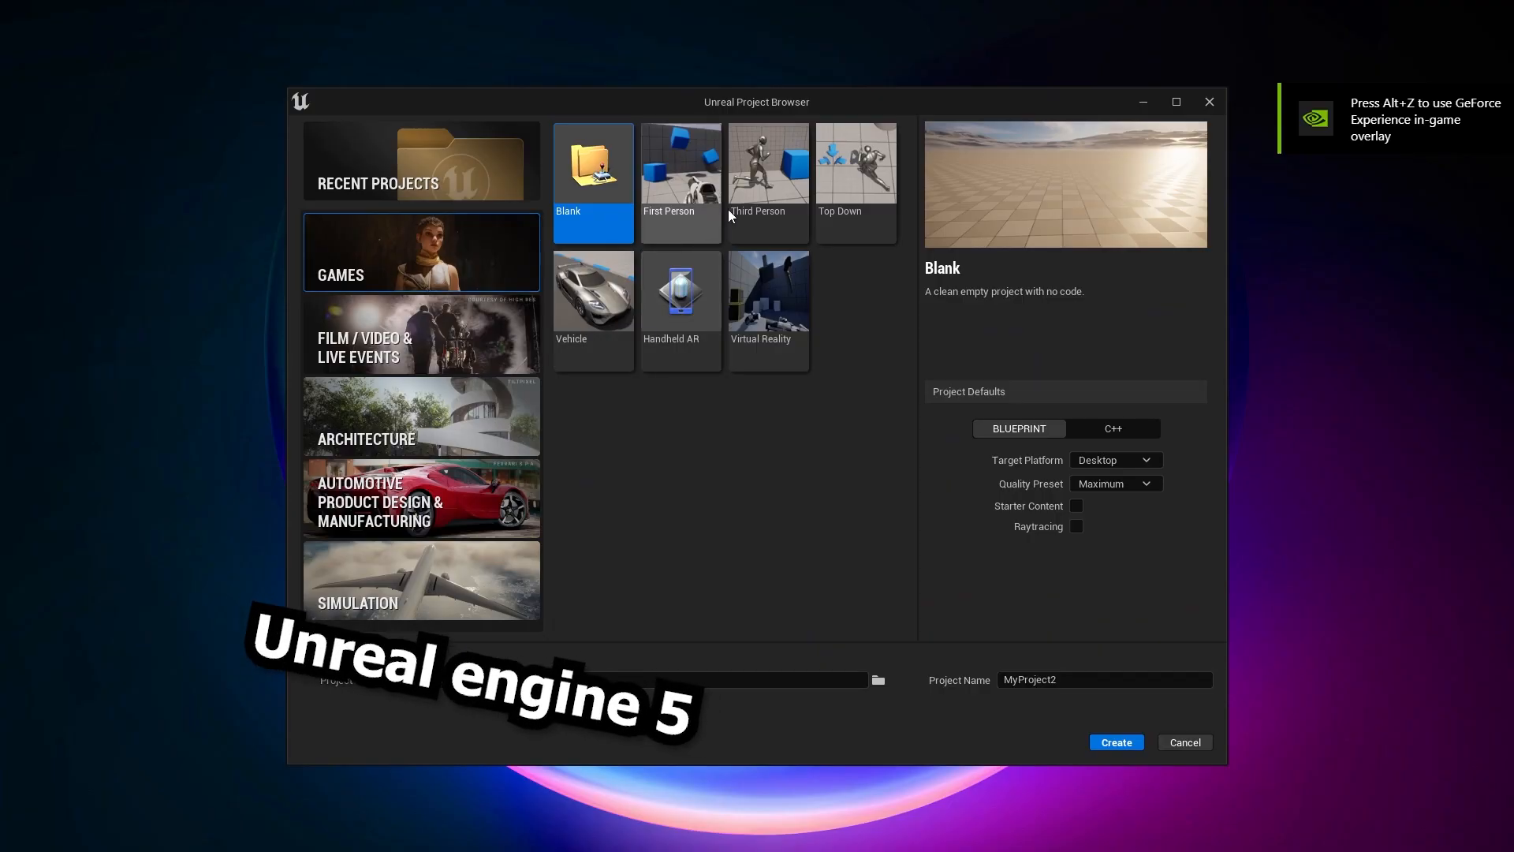
Step: Create a new project and enable the Cesium for Unreal plugin from the Plugins list
left_click(768, 163)
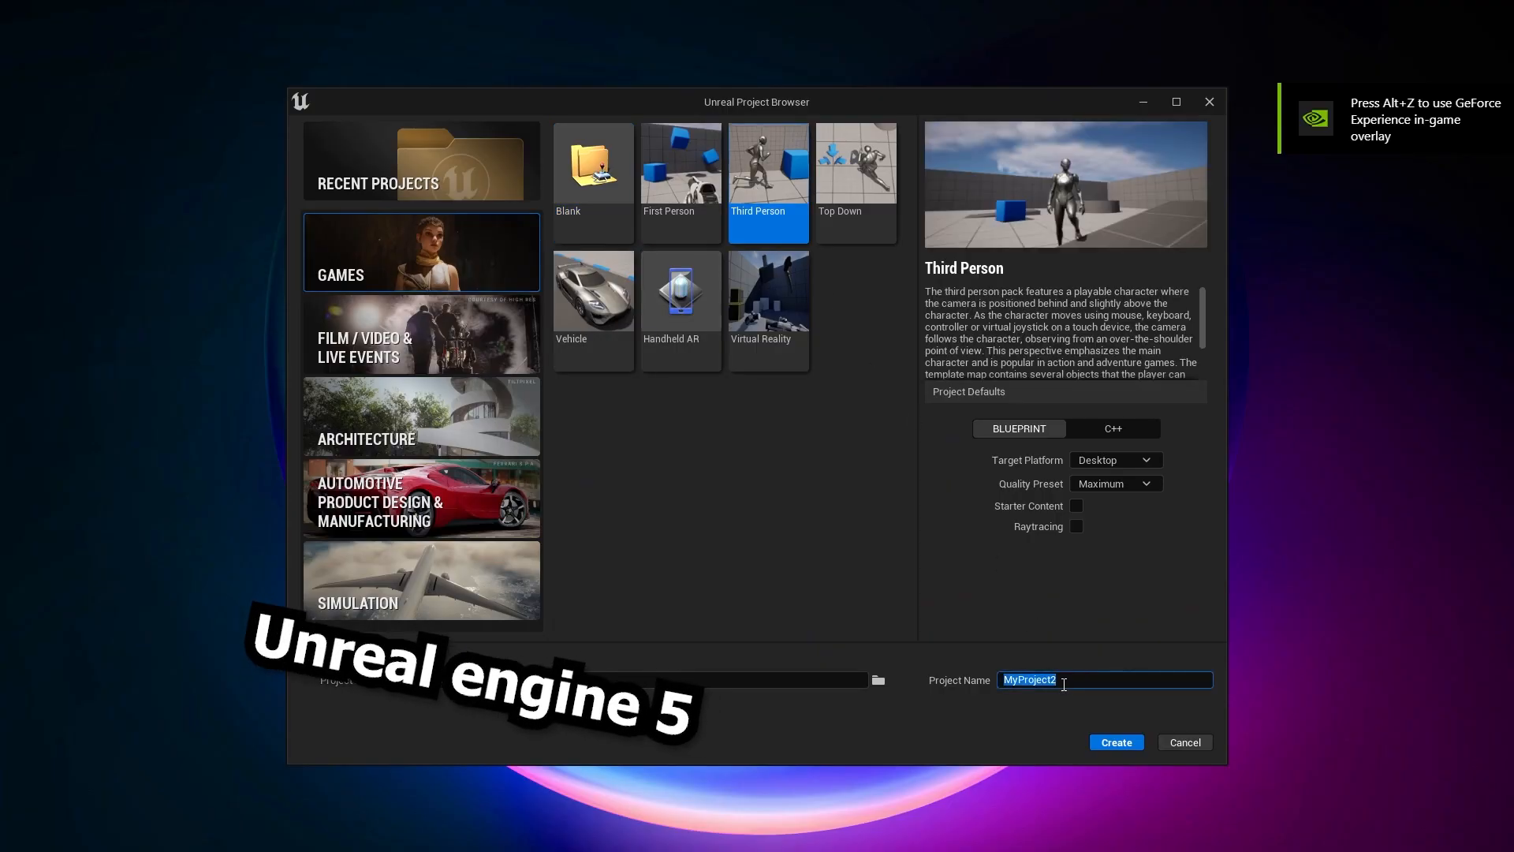
left_click(1115, 741)
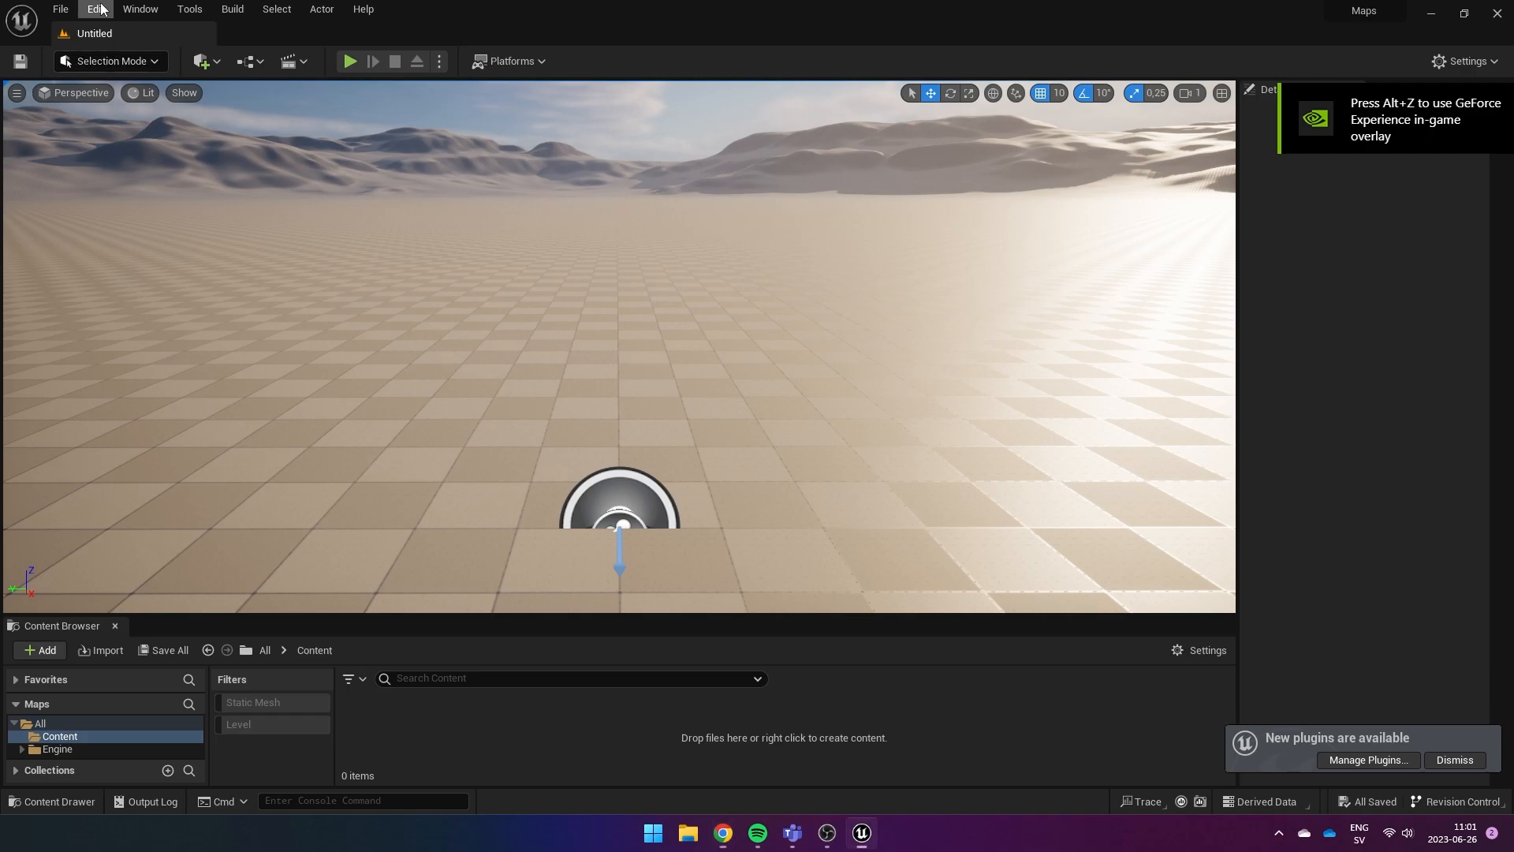
left_click(1367, 758)
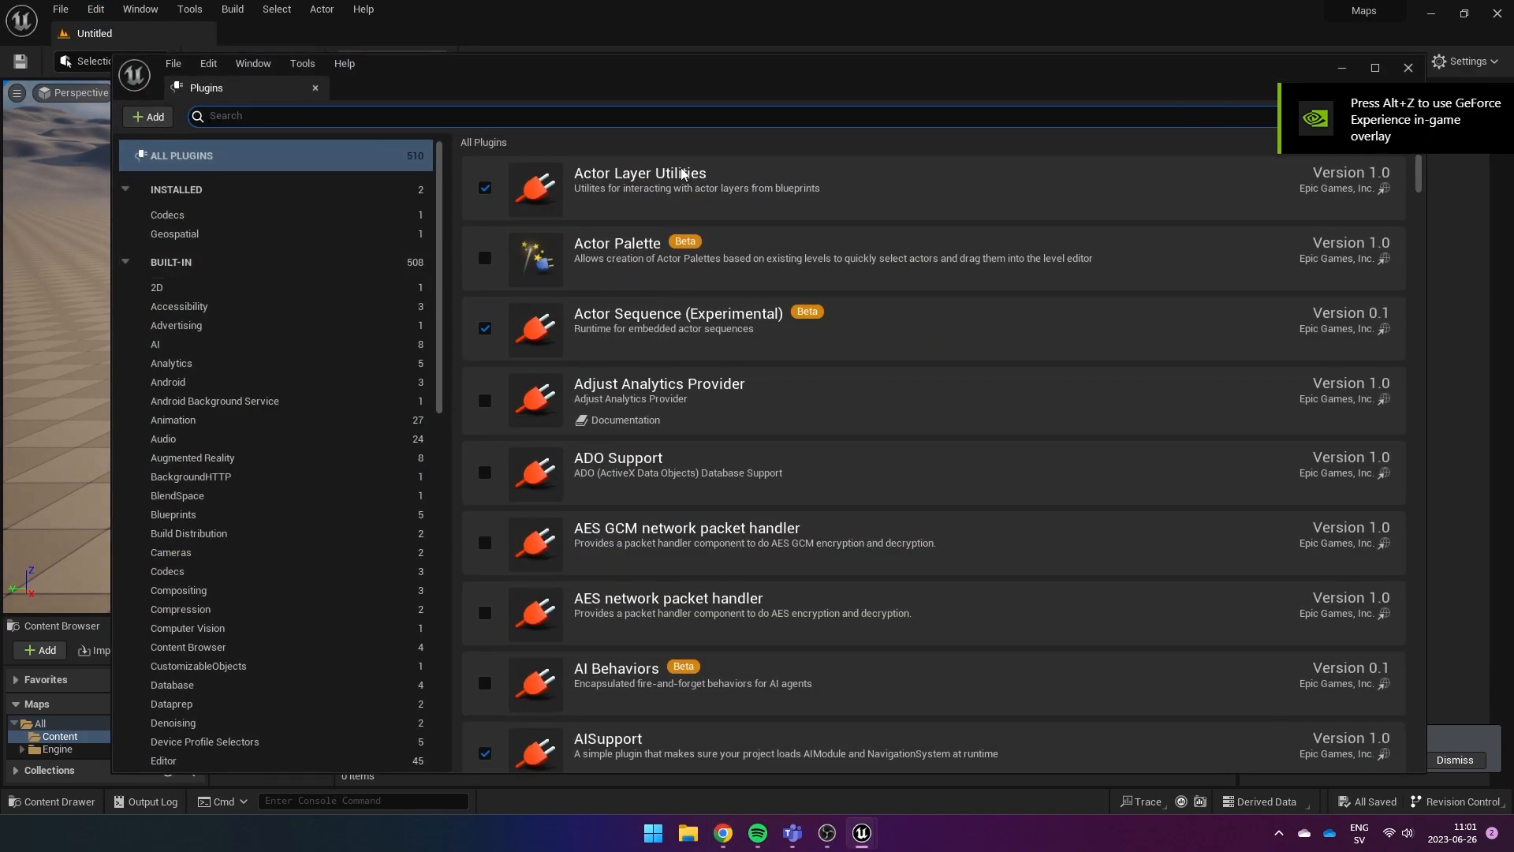
type("cesium")
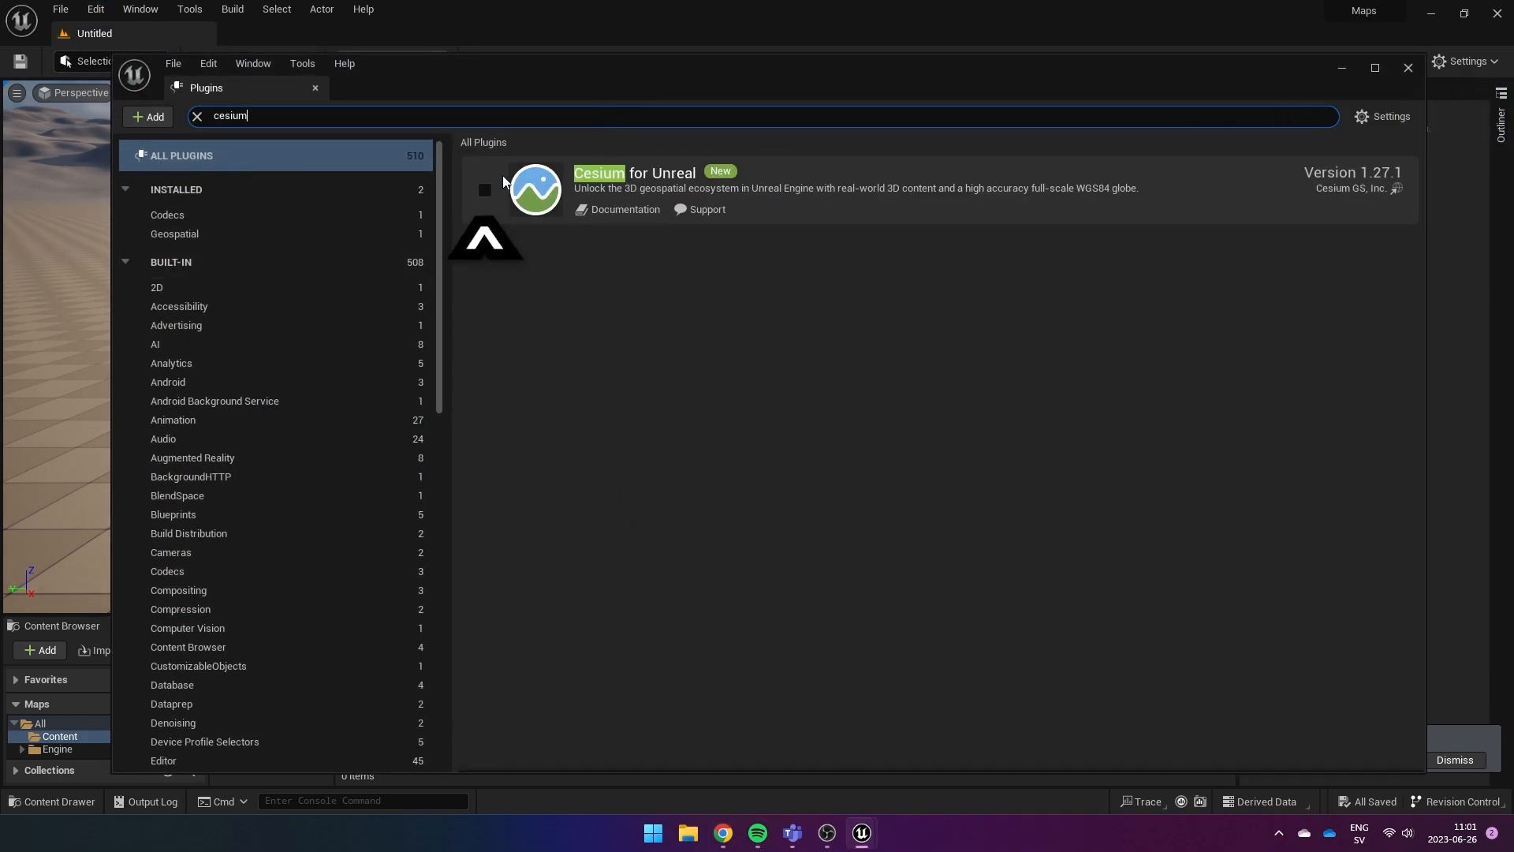
left_click(1407, 67)
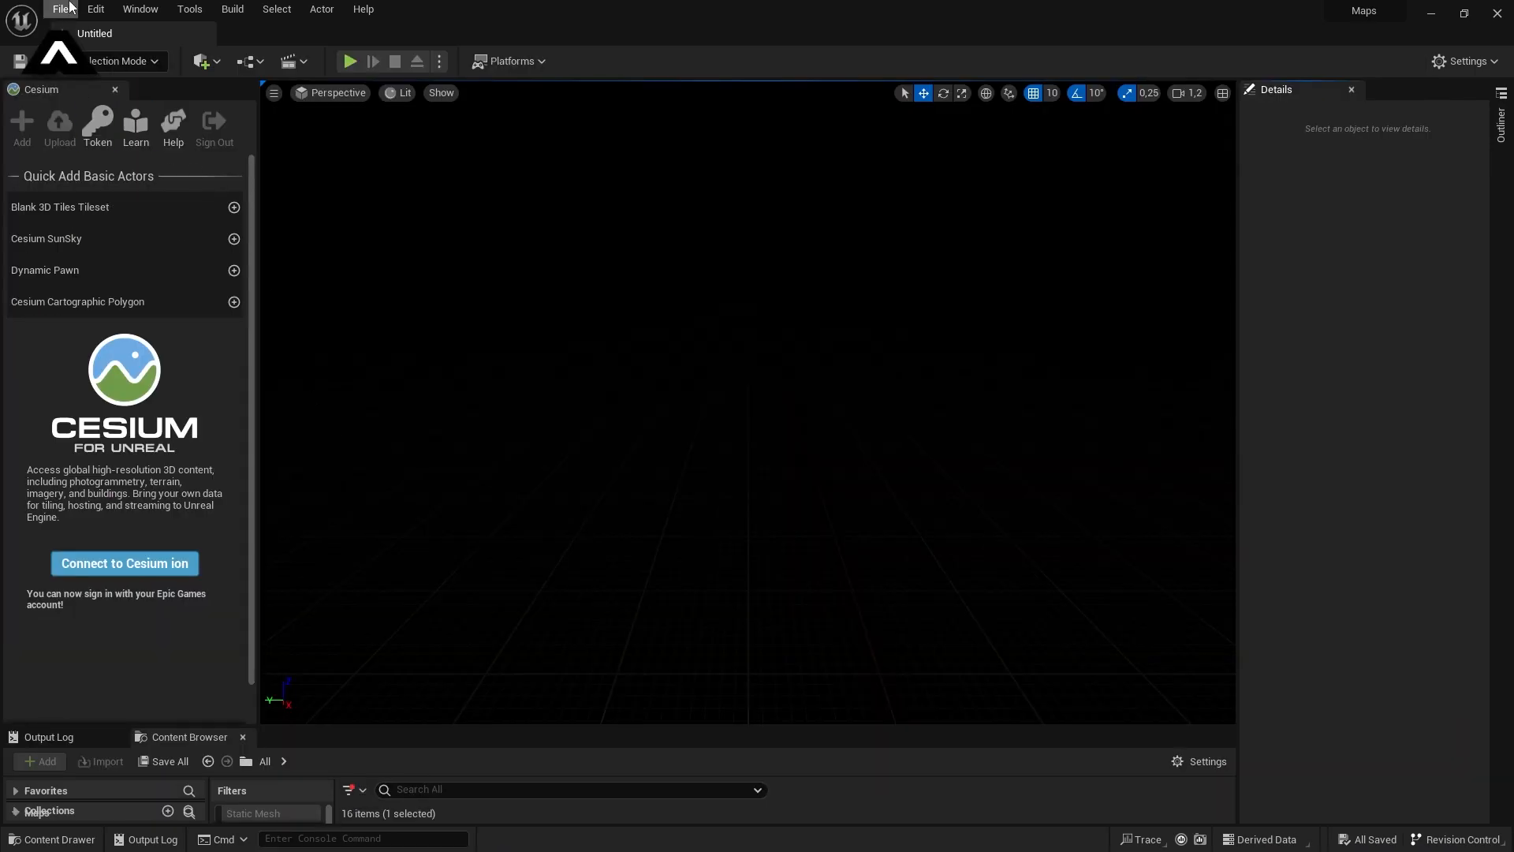
Step: Create an empty level and add a Cesium SunSky to it
left_click(59, 9)
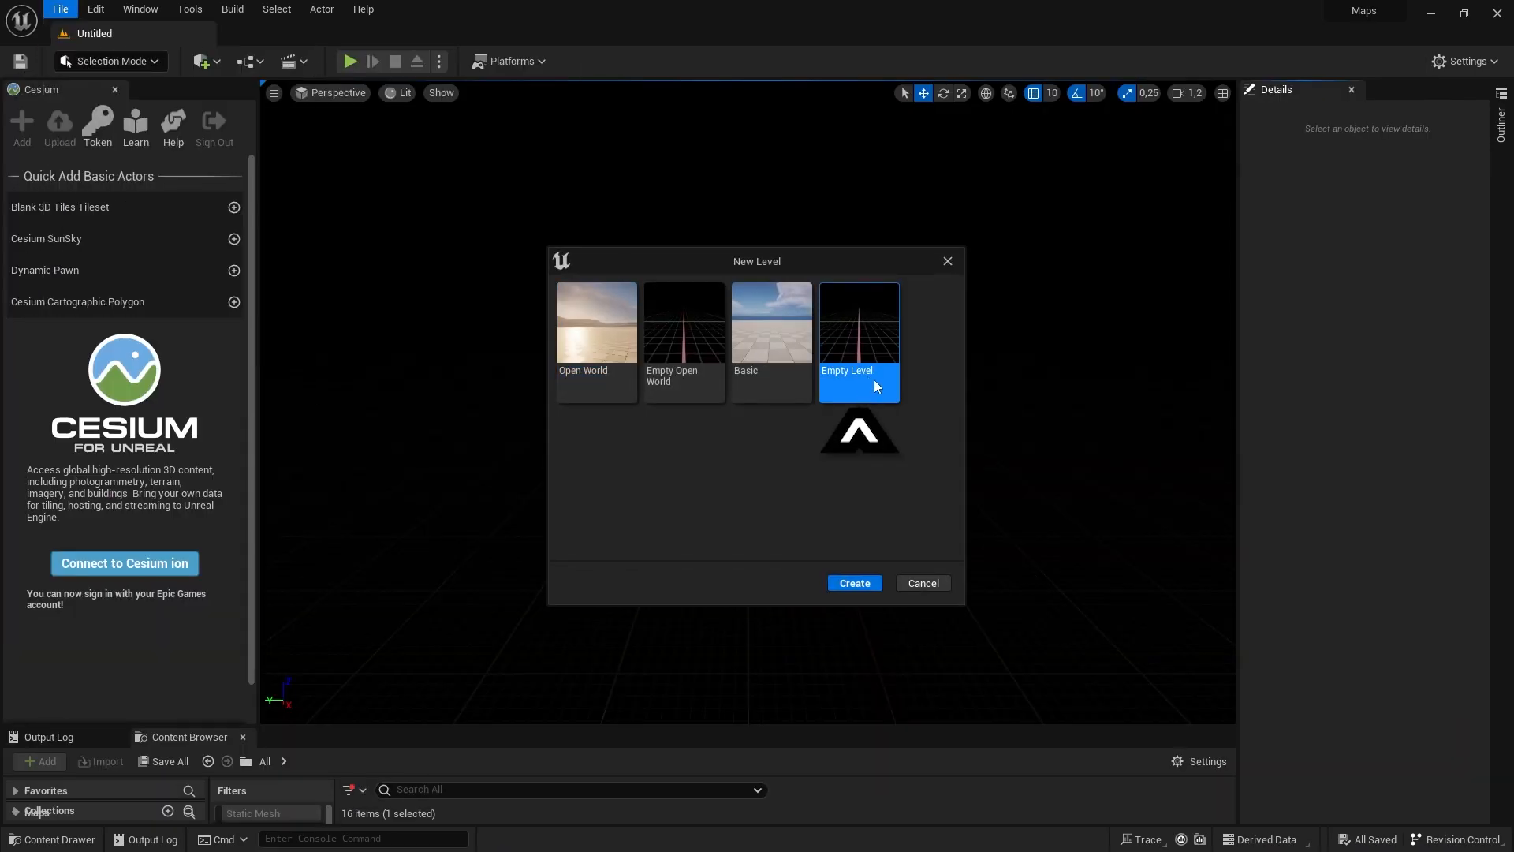
left_click(854, 583)
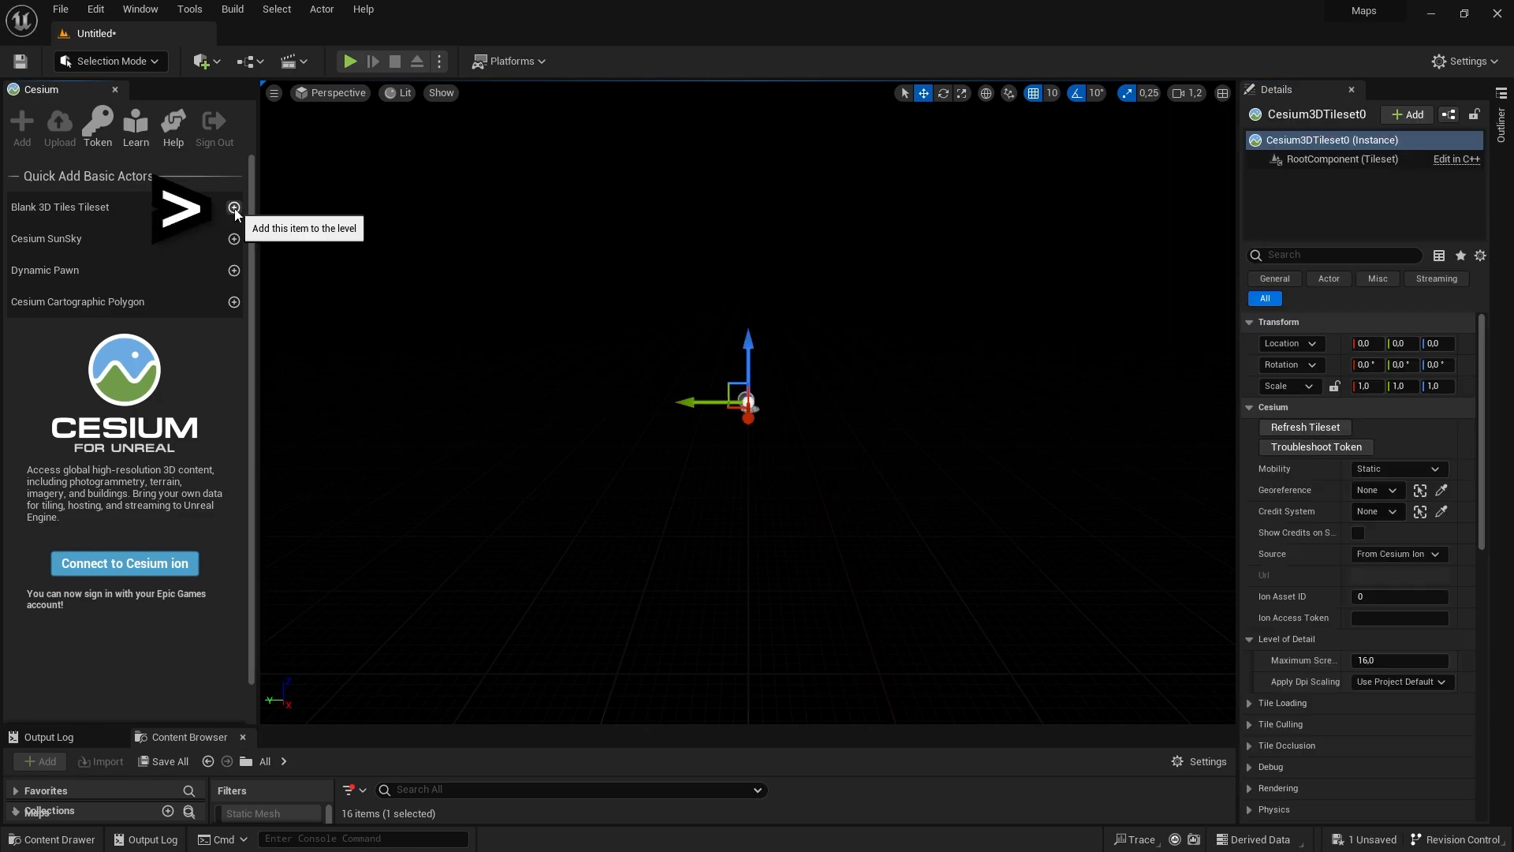
left_click(234, 238)
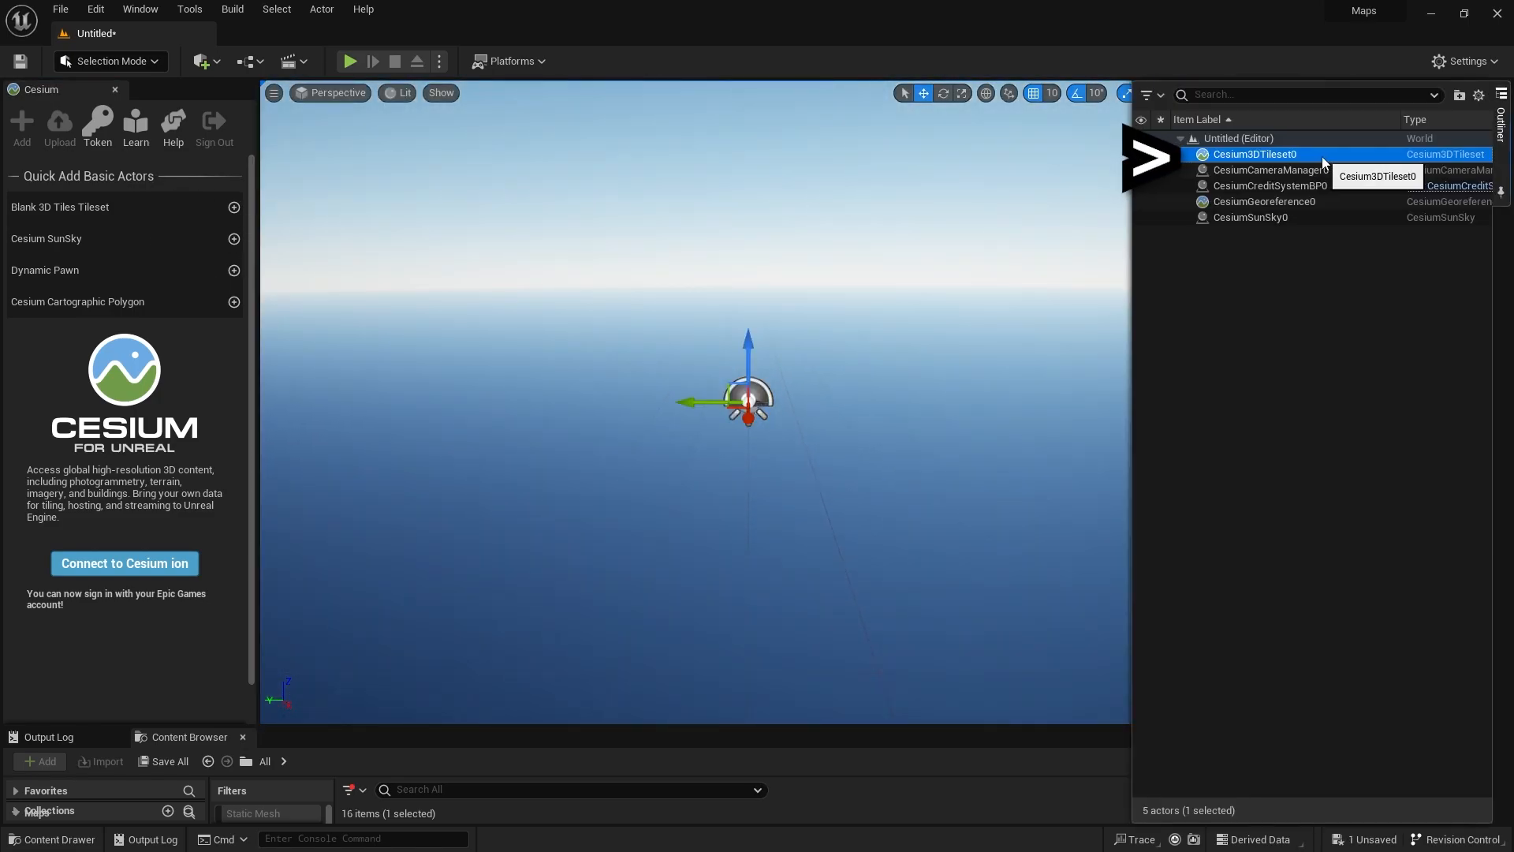
Step: Set the Cesium3DTileset0 actor's Source to From Url
left_click(1254, 153)
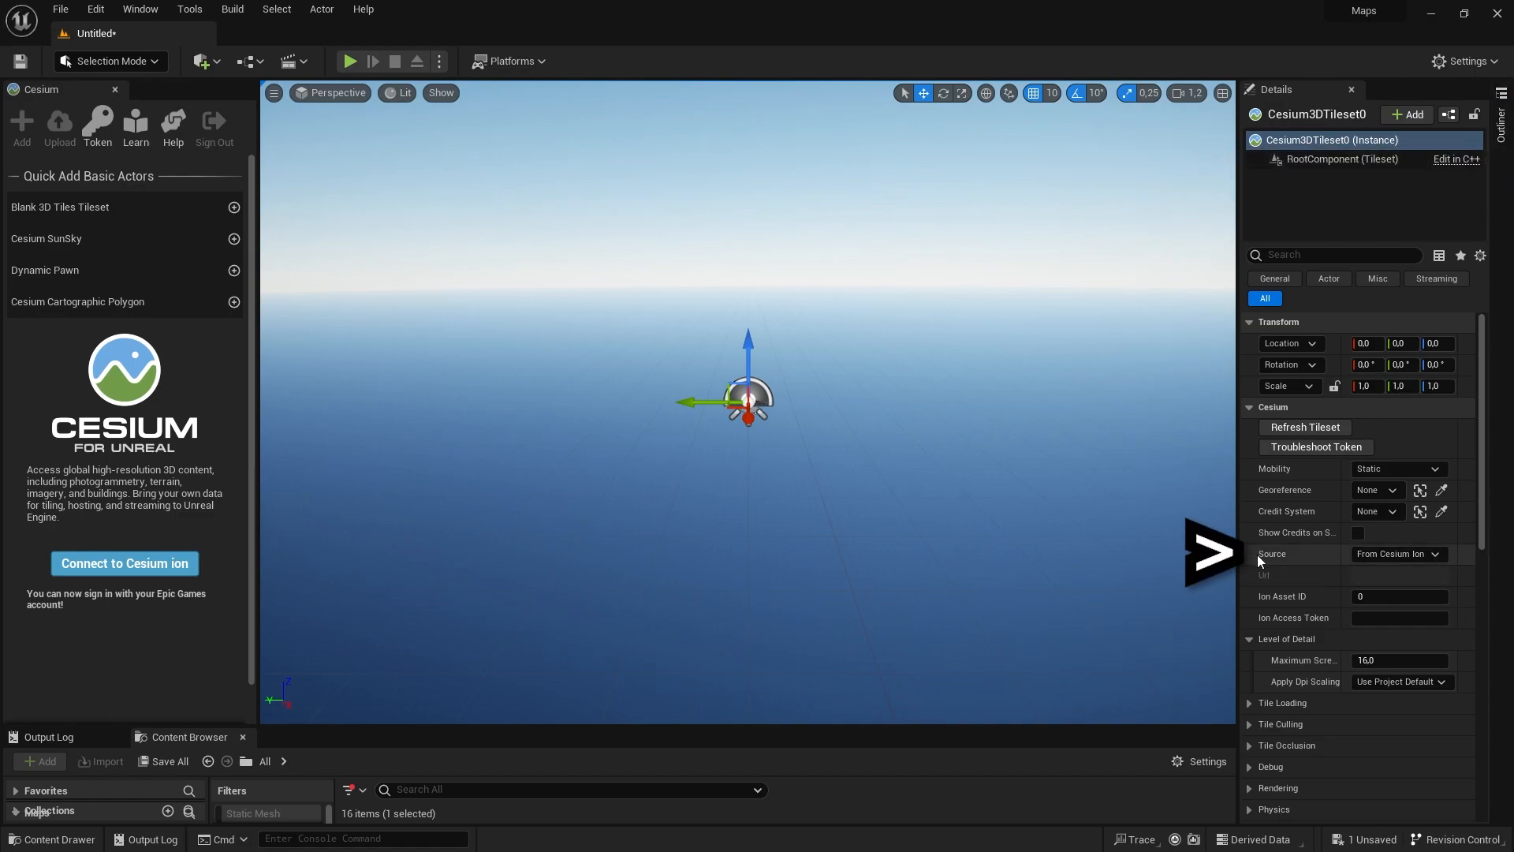
left_click(1396, 554)
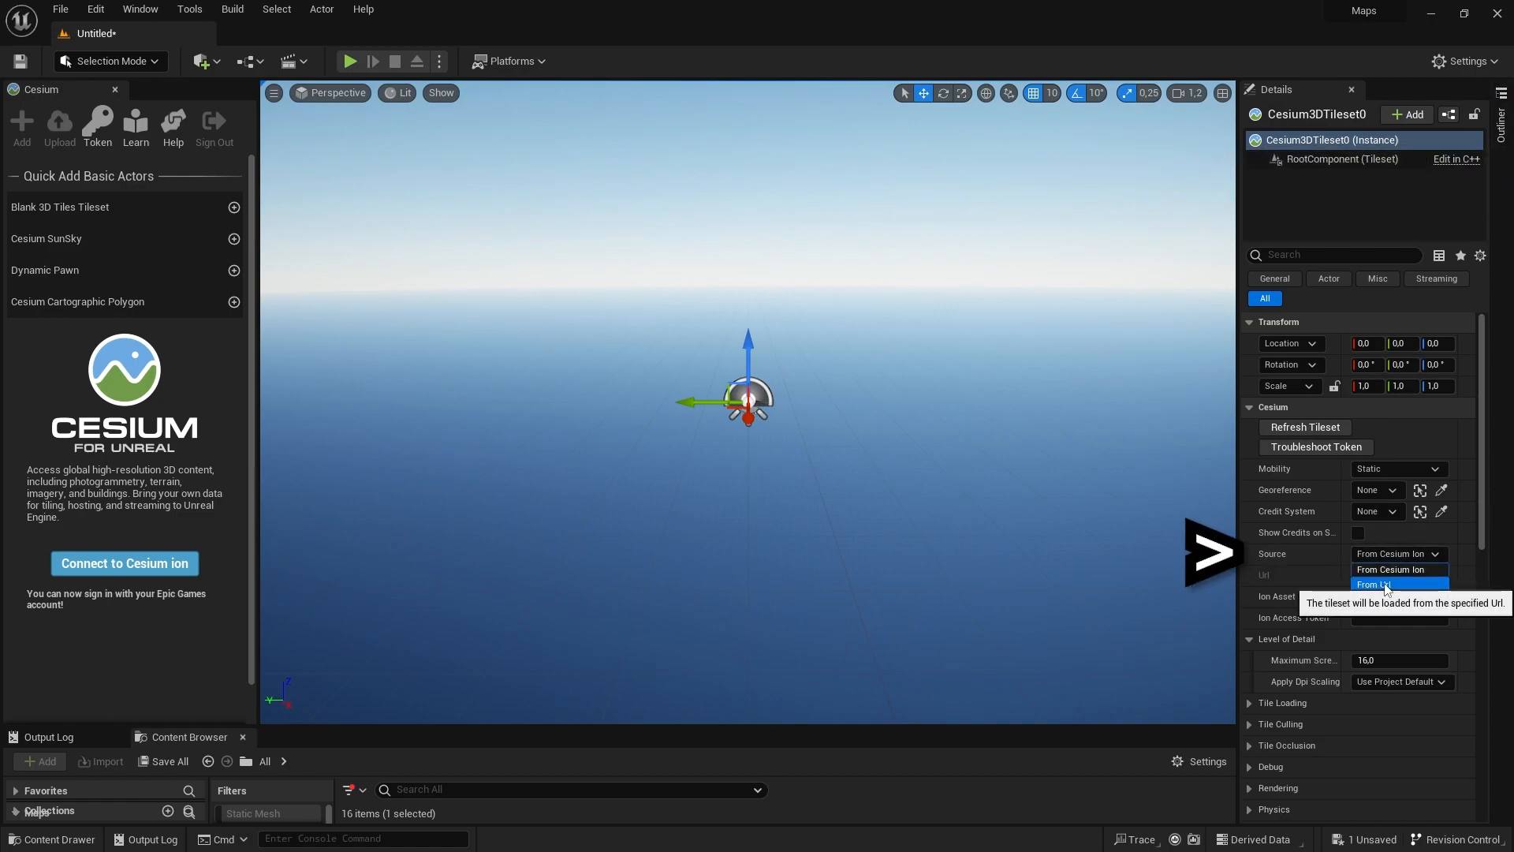
left_click(1383, 584)
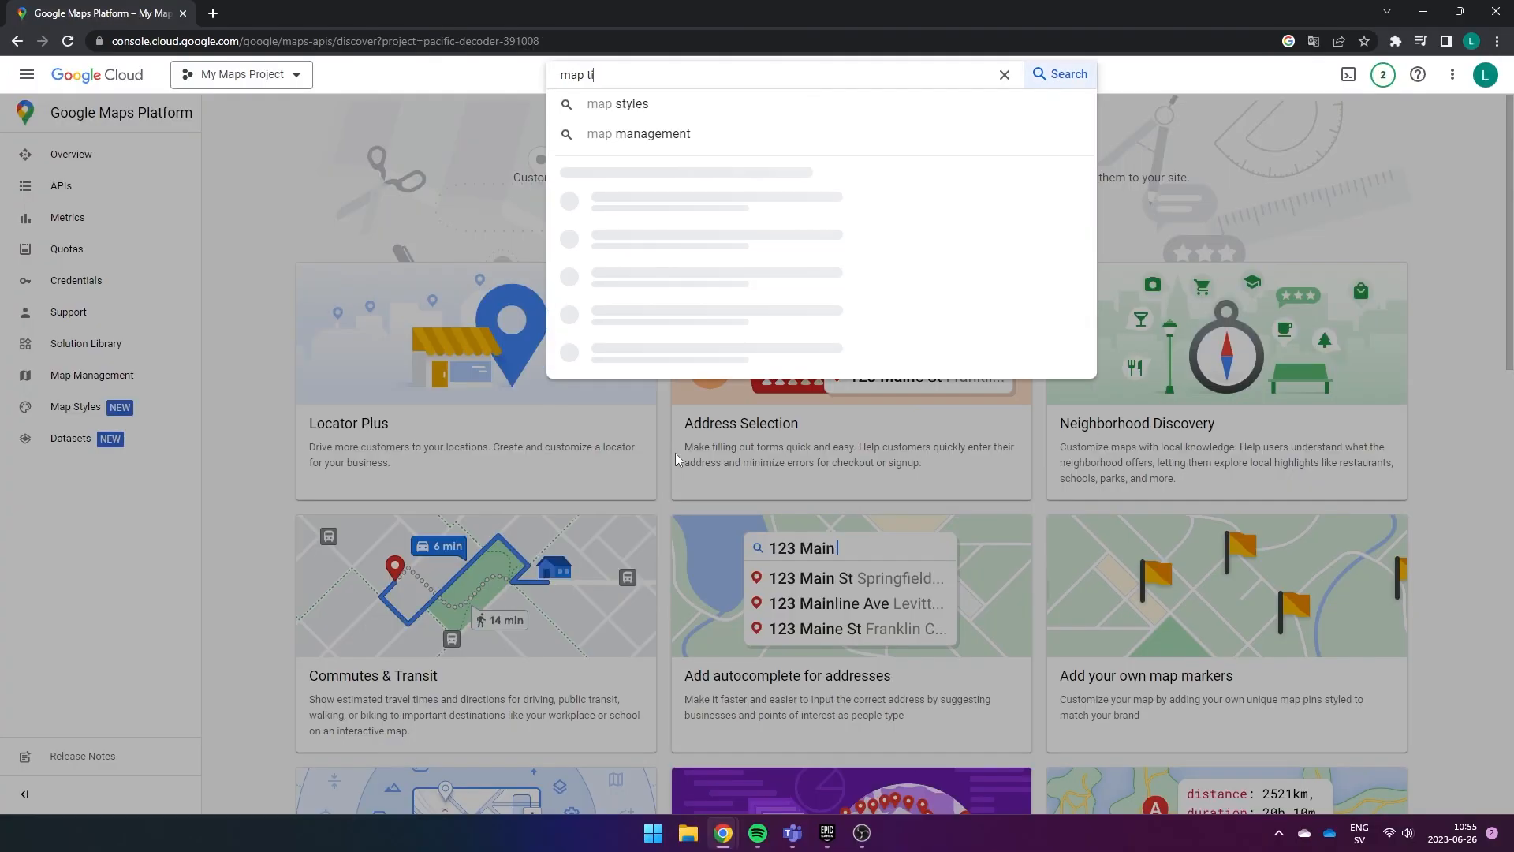
Step: Search 'map tiles' in Cloud Console and choose the Map Tiles API result
type("iles")
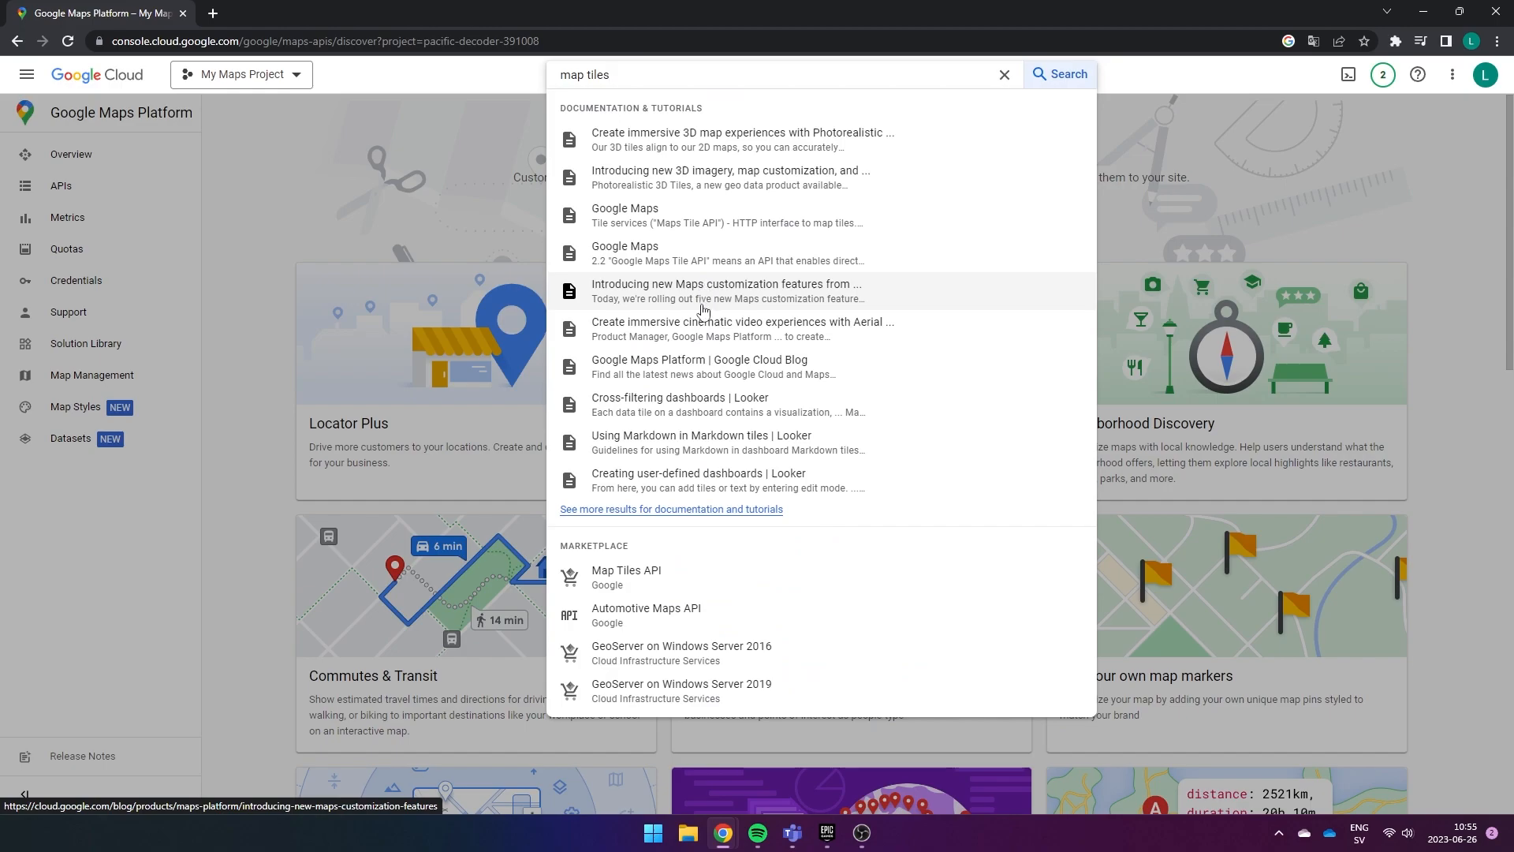
left_click(626, 577)
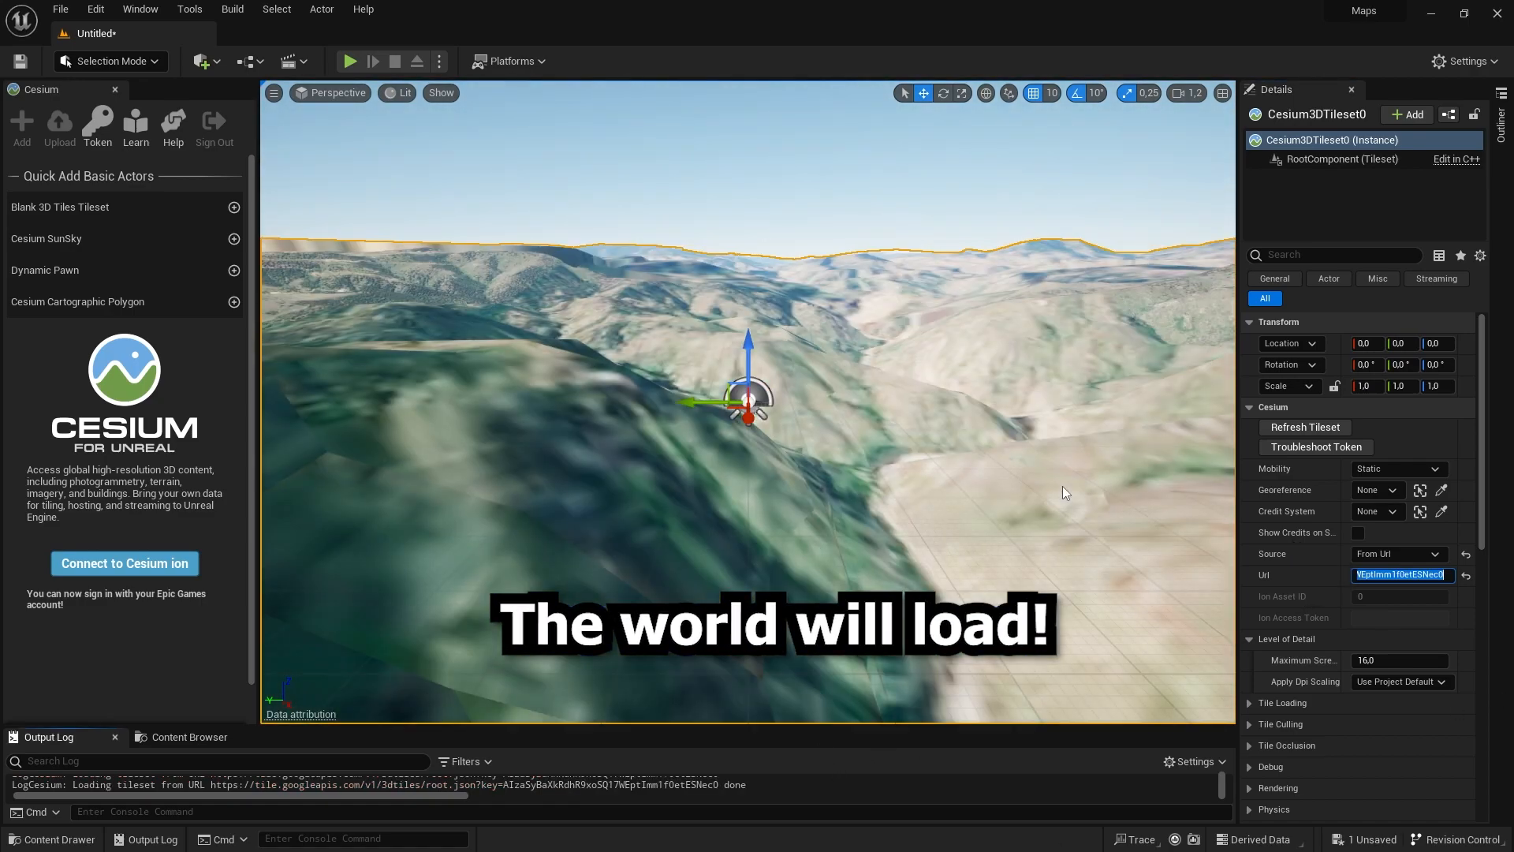
Step: Switch to Google Maps in the browser after the tileset streams Google's 3D terrain
left_click(280, 12)
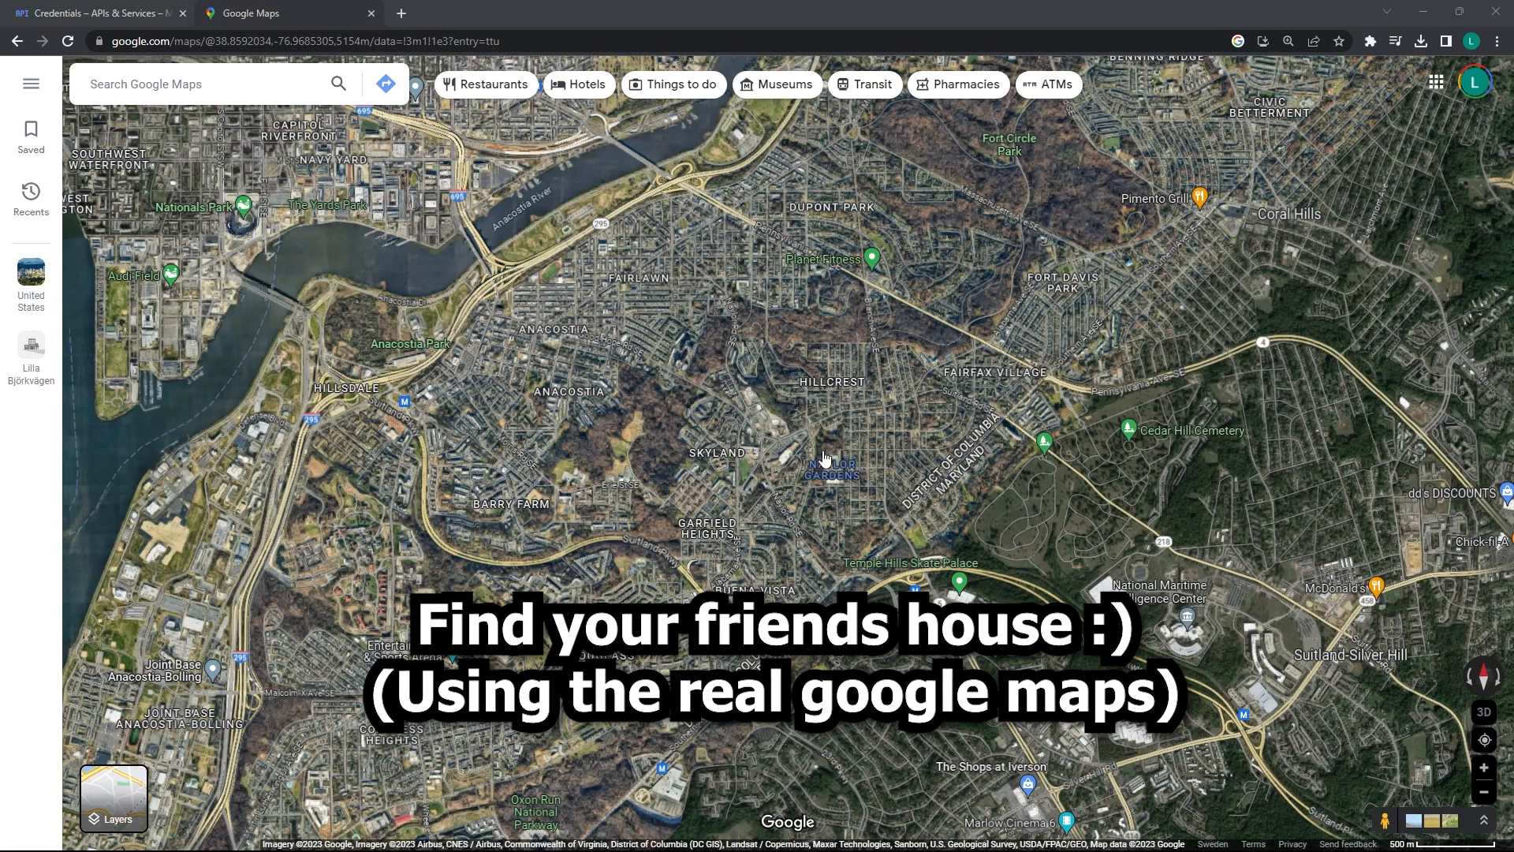
Step: Copy the coordinates 38.85913, -76.96850 of the spot near Skyland
right_click(823, 459)
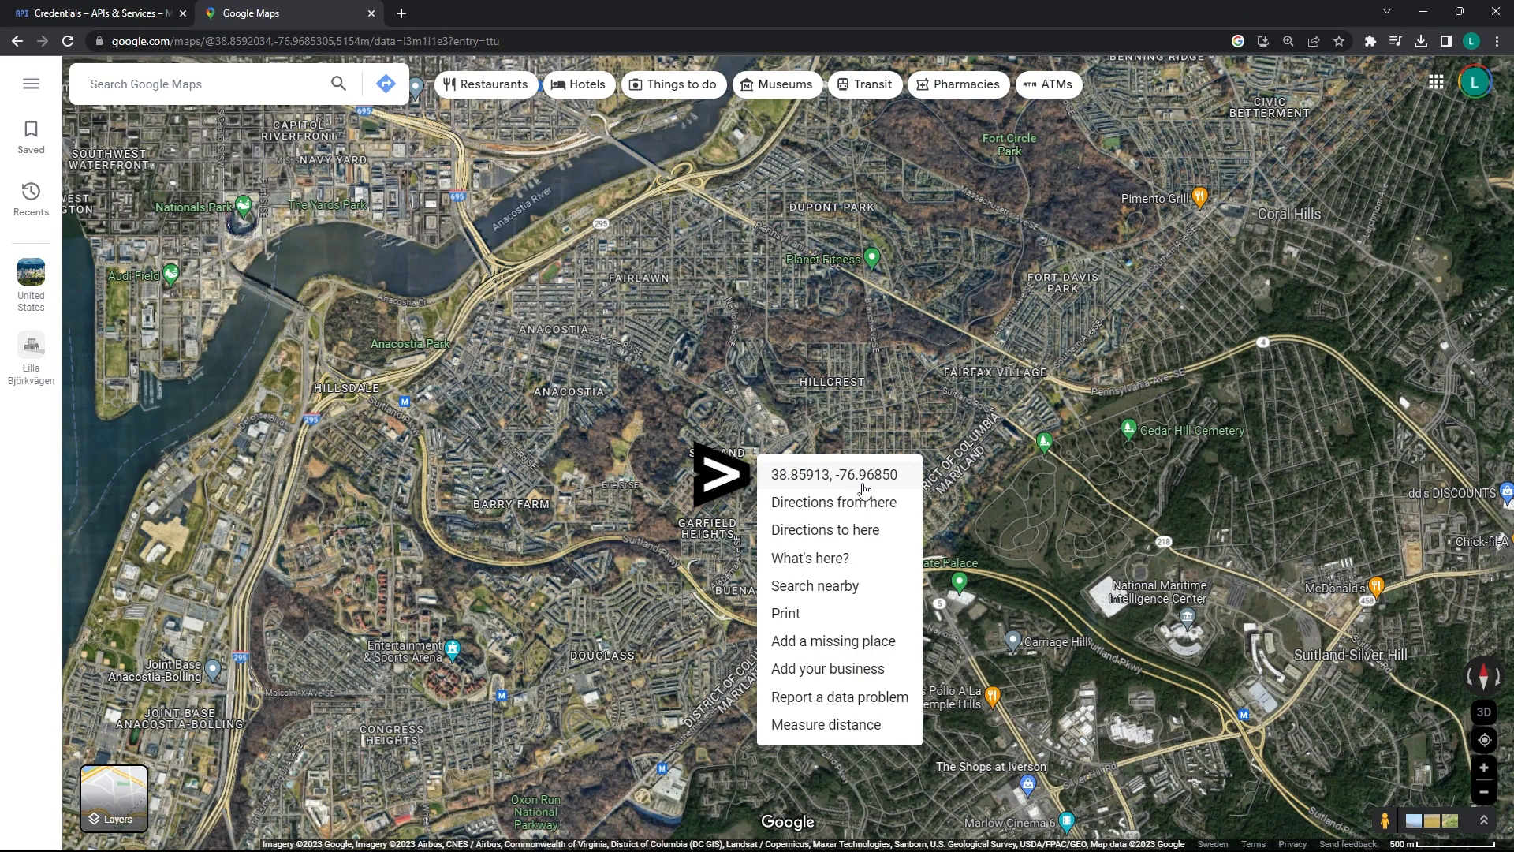
left_click(828, 475)
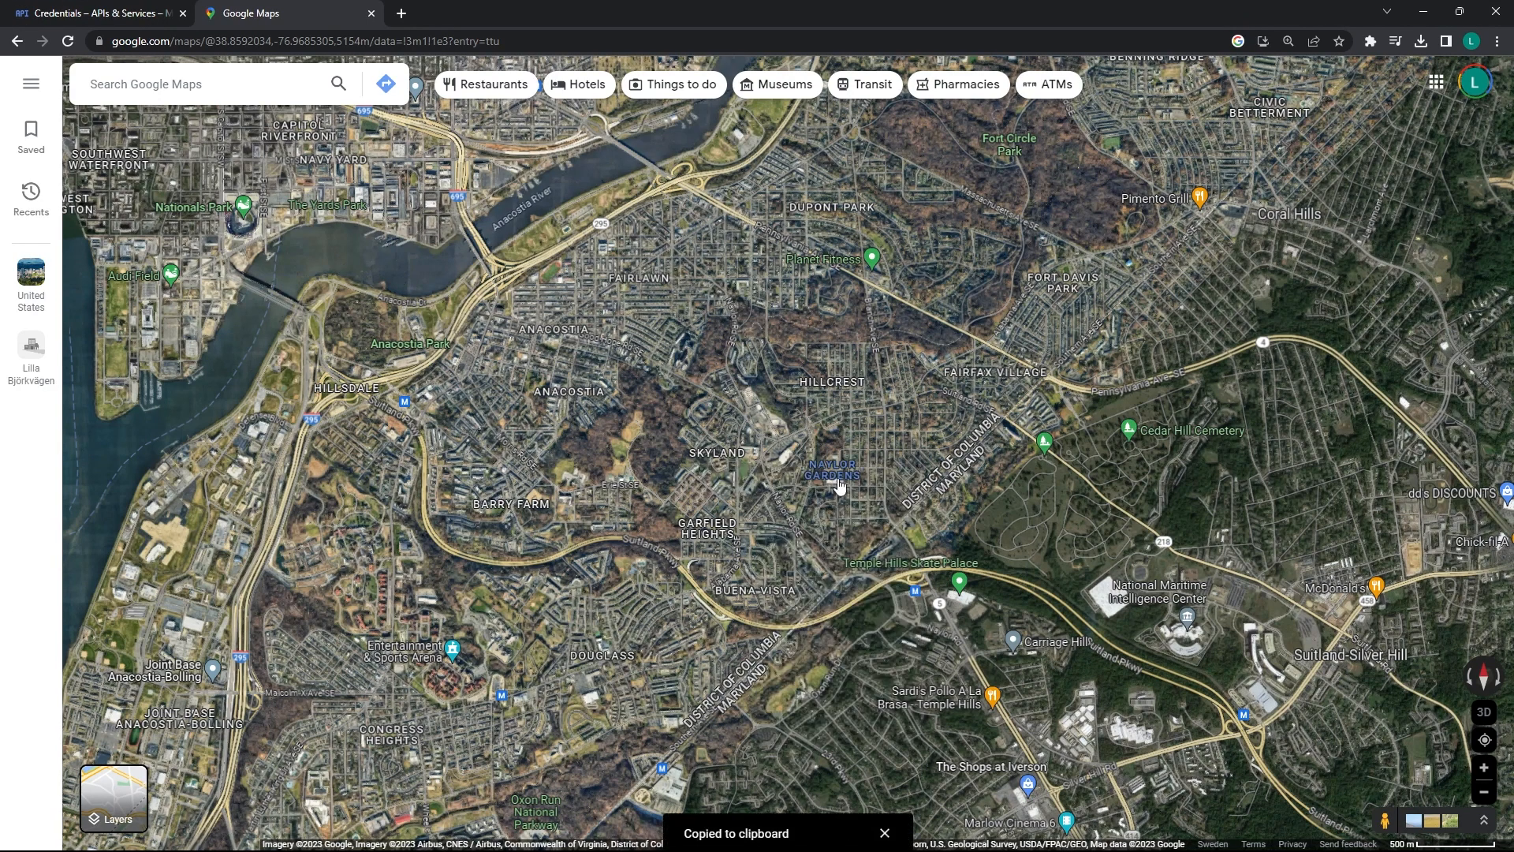